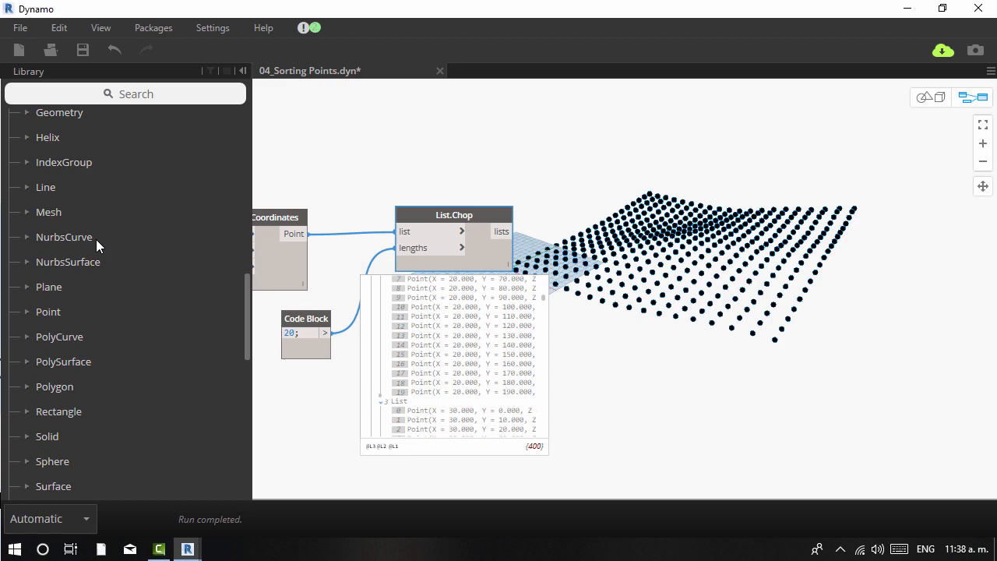
- Adjust the Color Range input and rerun so the soil solids recolour red, blue and cyan
{"action": "left_click", "coordinate": [64, 237]}
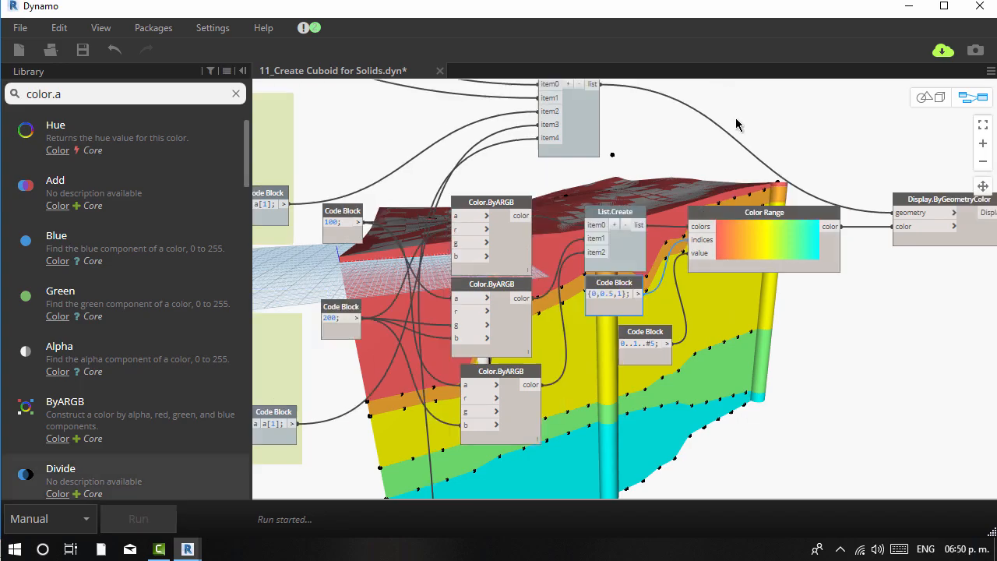
{"action": "left_click", "coordinate": [137, 519]}
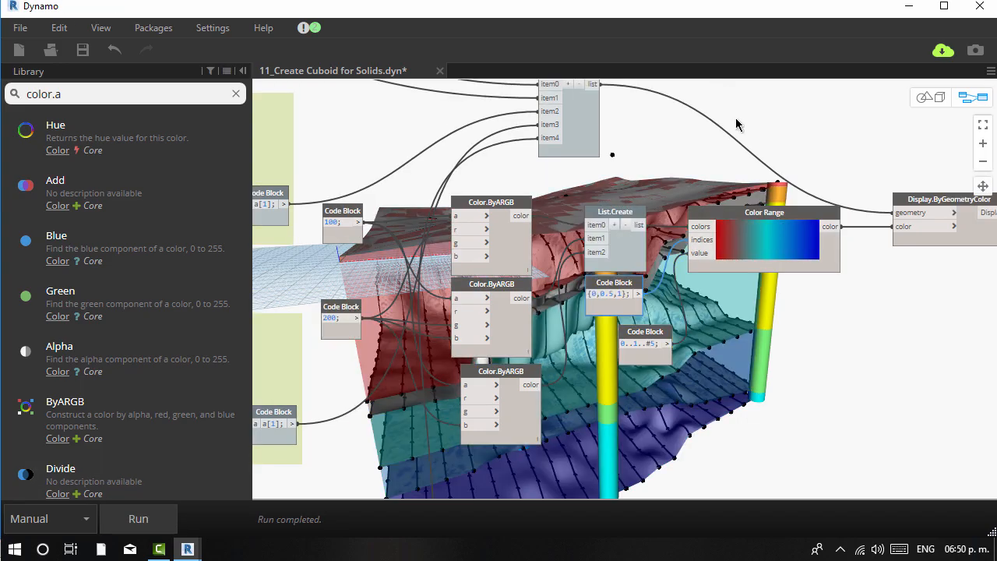